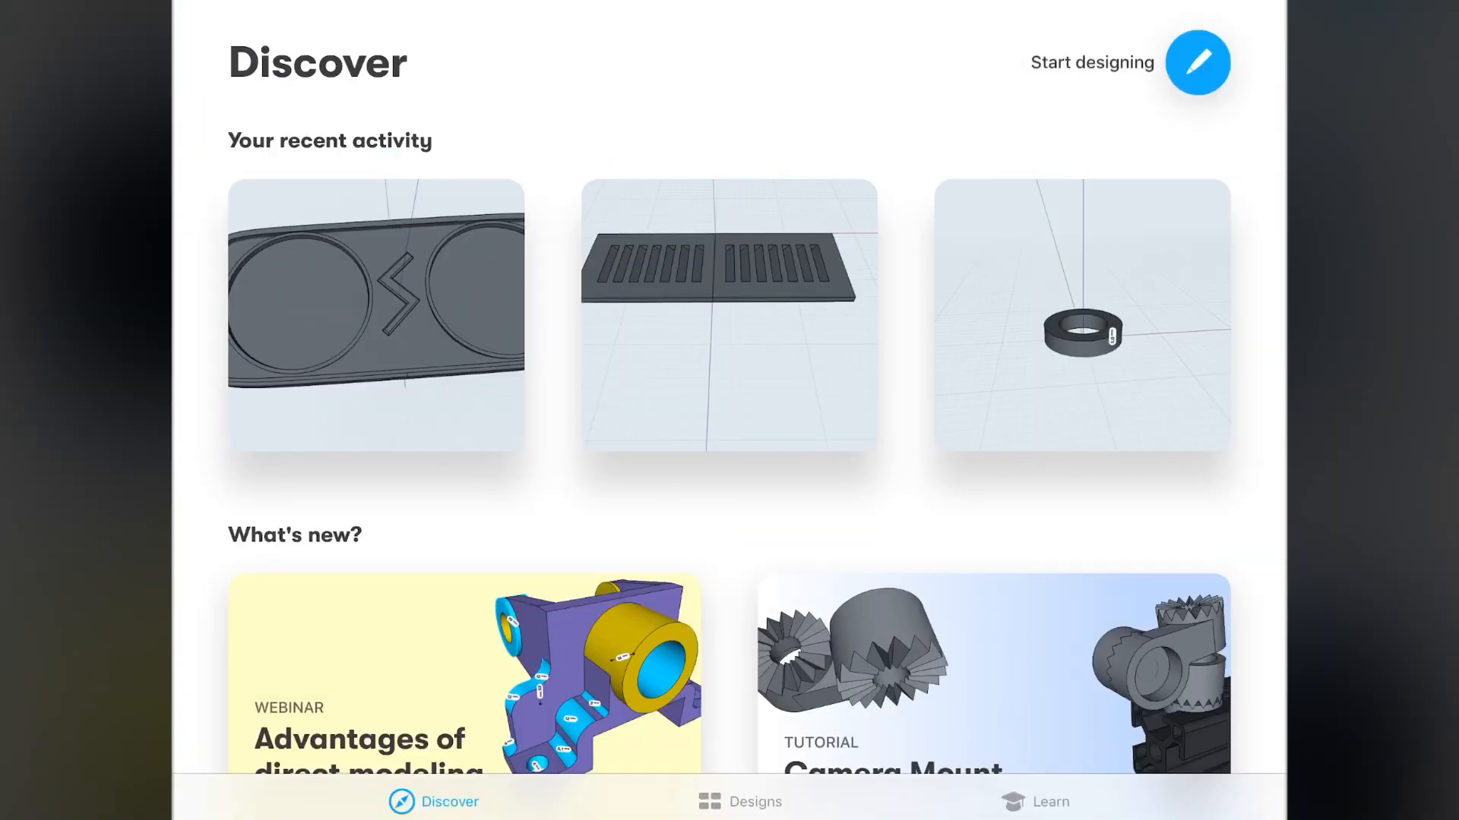
# Show the Designs gallery listing the three existing designs and the New Design option
pyautogui.click(740, 801)
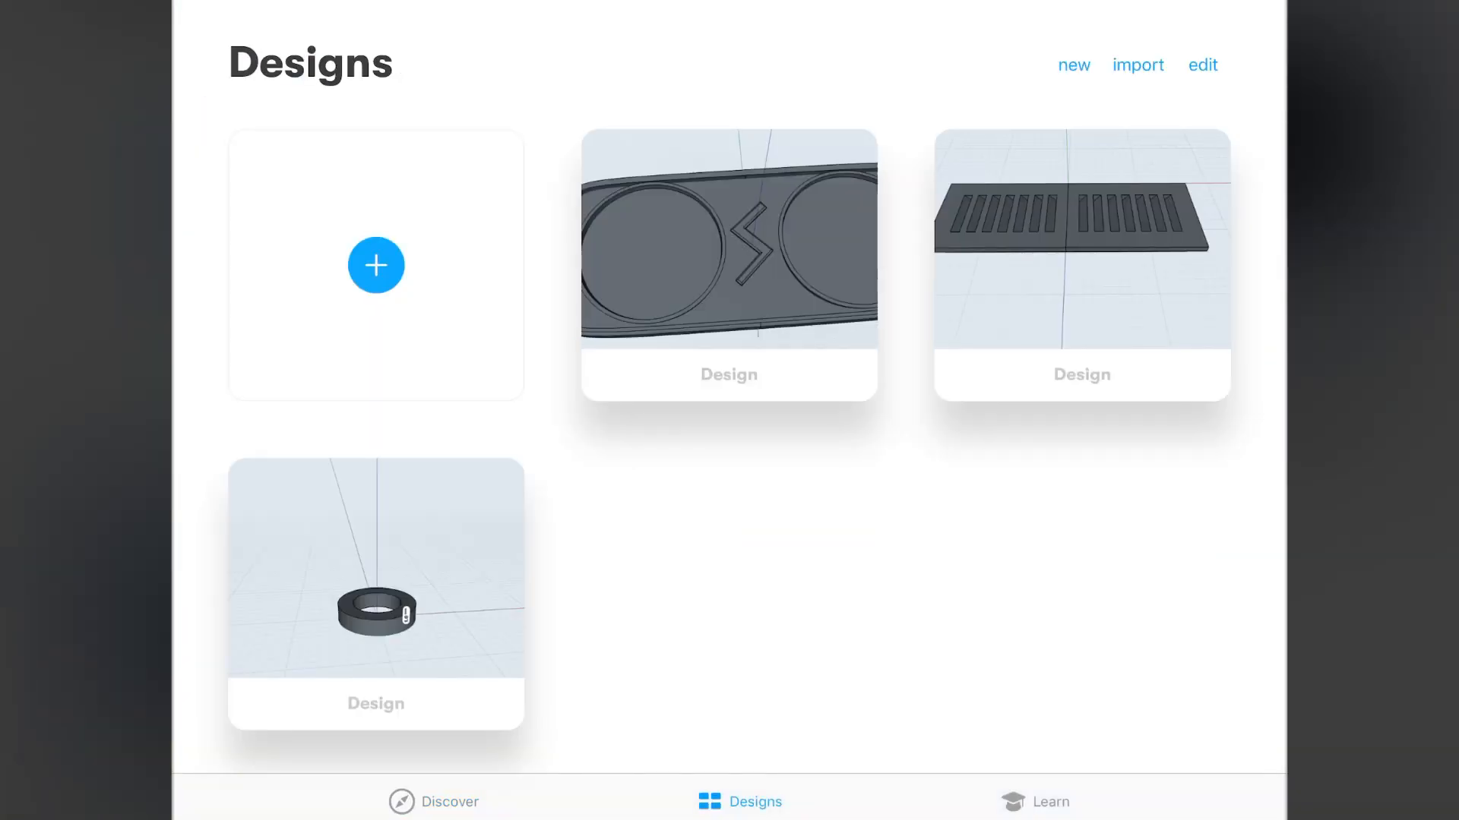